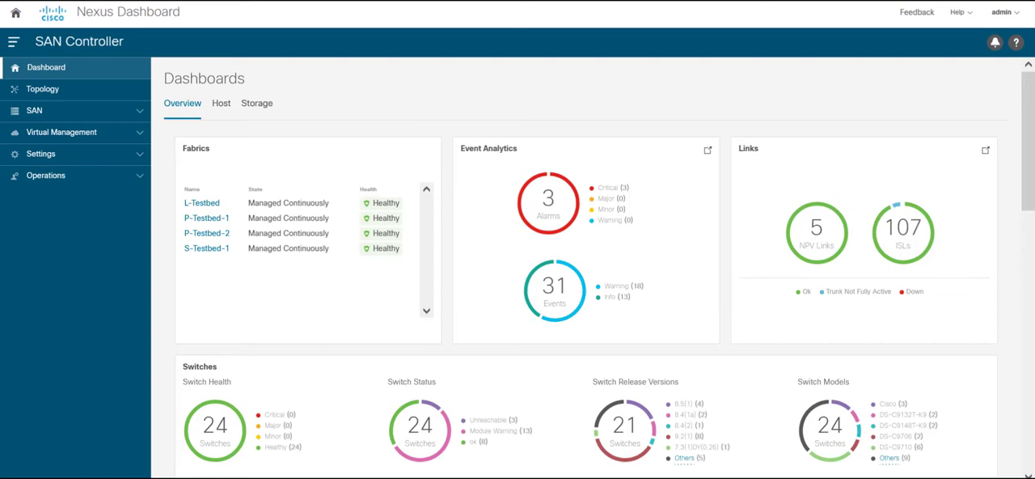
mouse_move(68, 132)
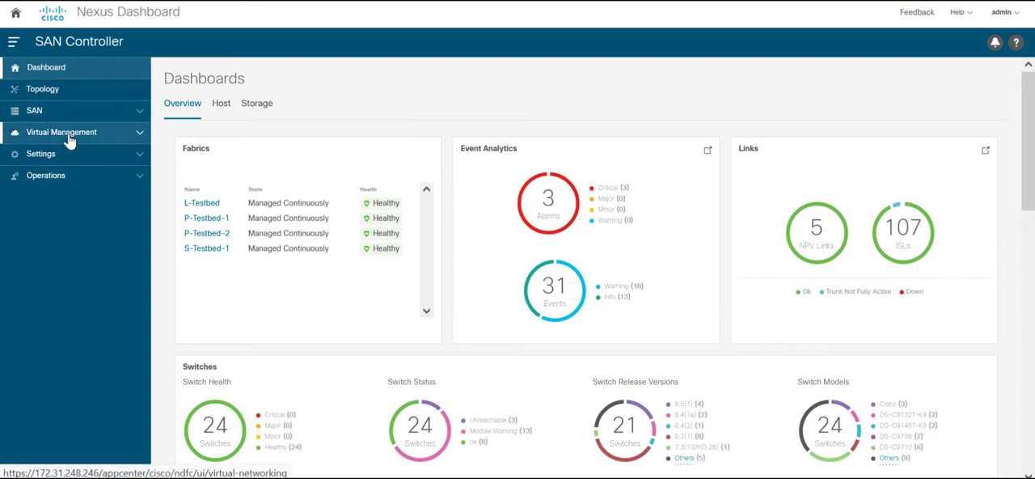
Step: Expand Virtual Management in the left navigation to reveal Zoning and VSANs
click(61, 132)
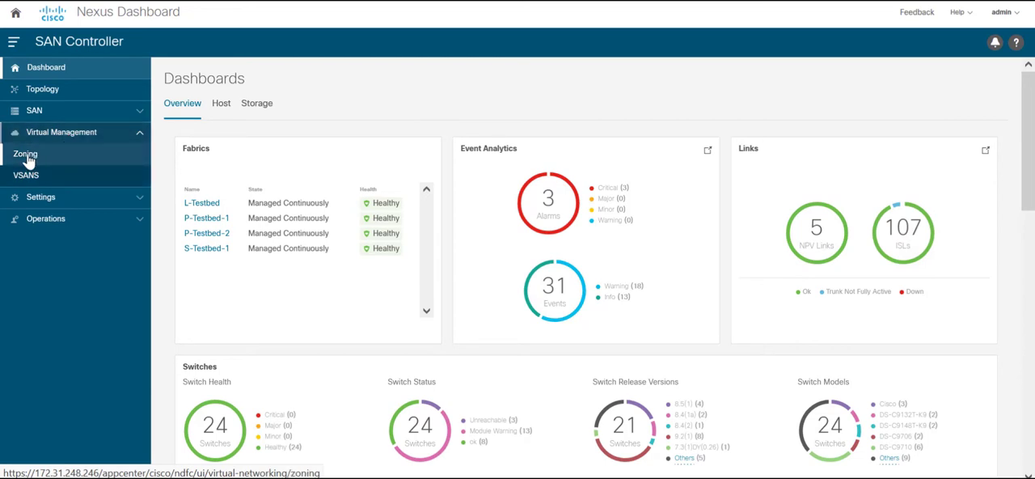
Step: Go to Zoning and switch the fabric to S-Testbed-1, listing zonesets z1 and zs1
click(26, 154)
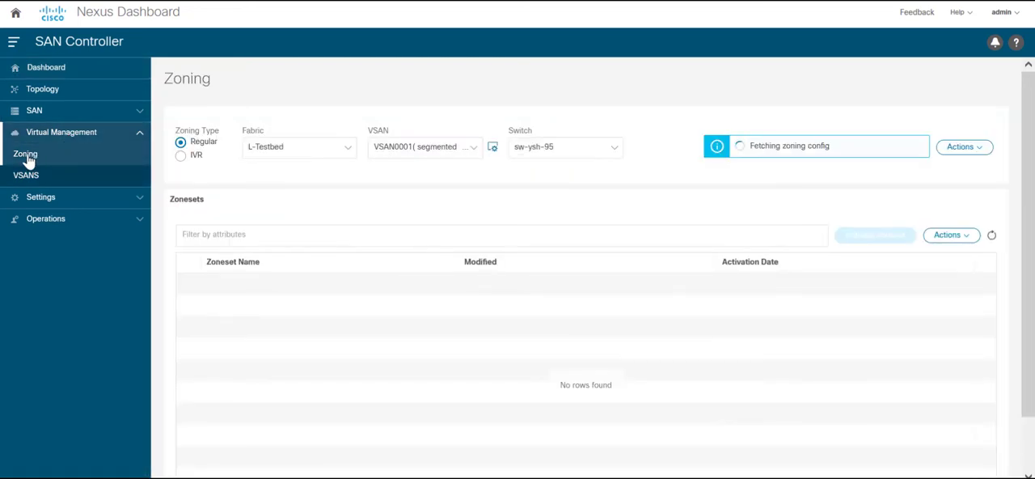
mouse_move(359, 186)
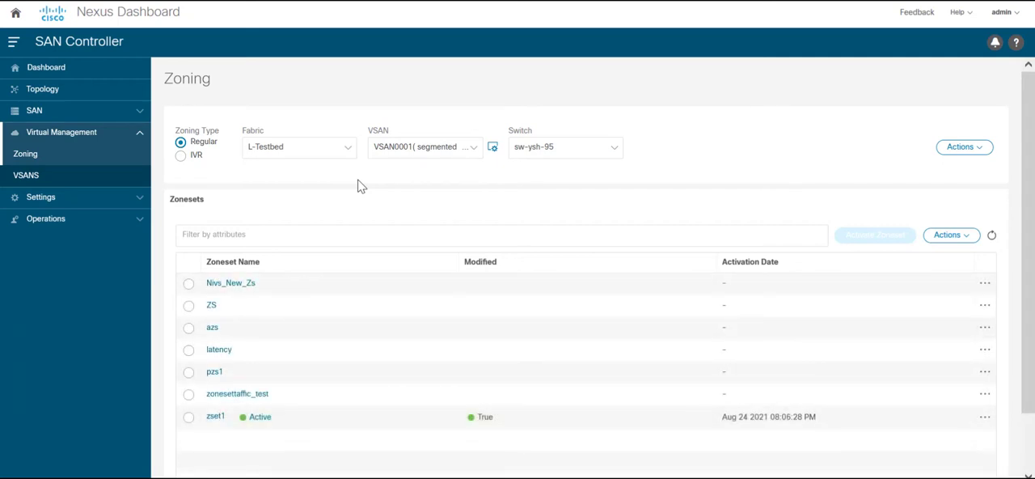
click(299, 145)
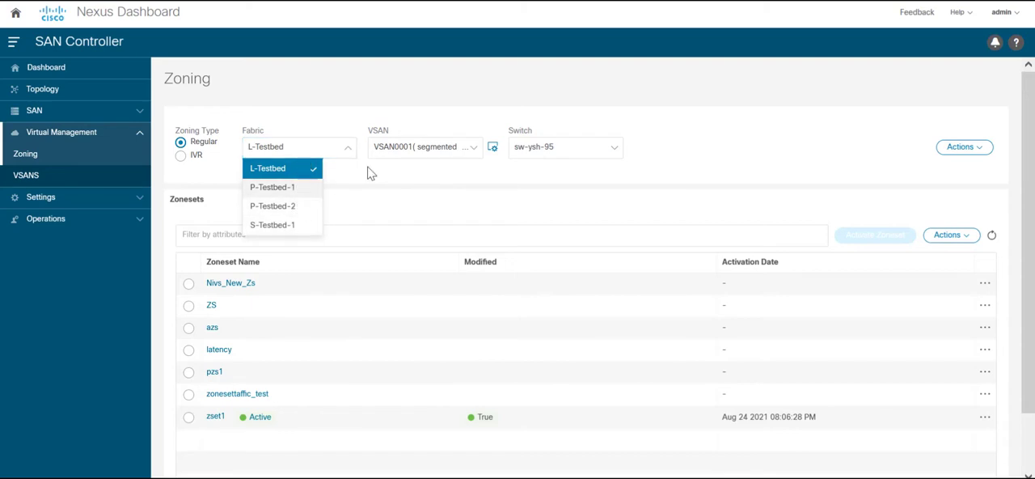
click(424, 145)
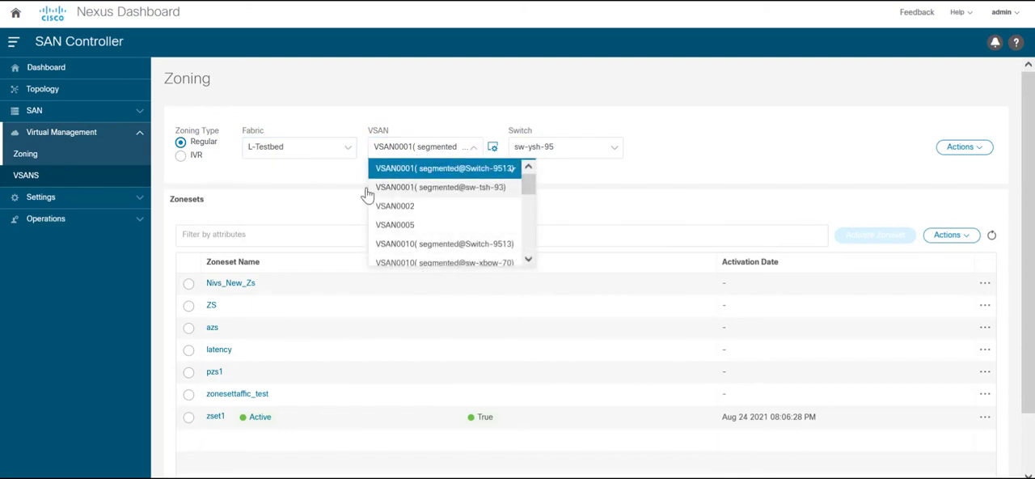
click(445, 168)
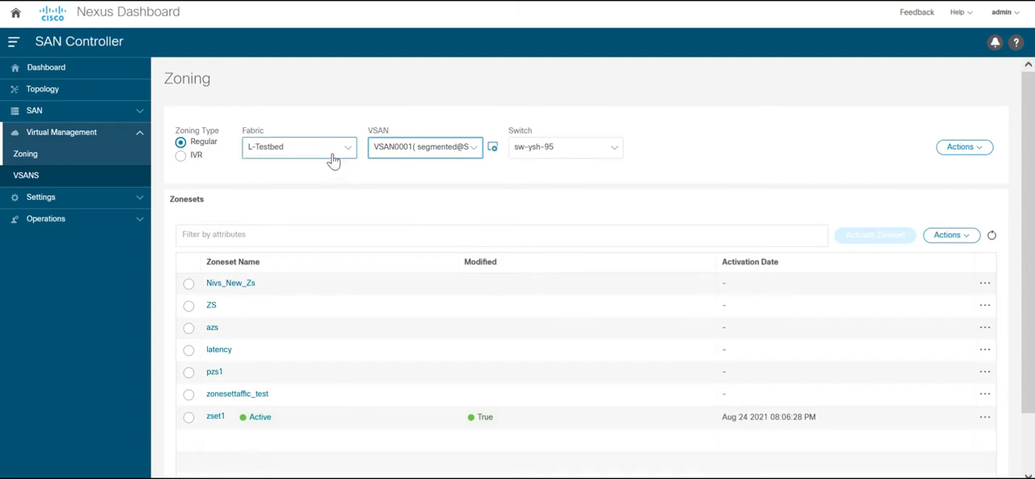
click(299, 146)
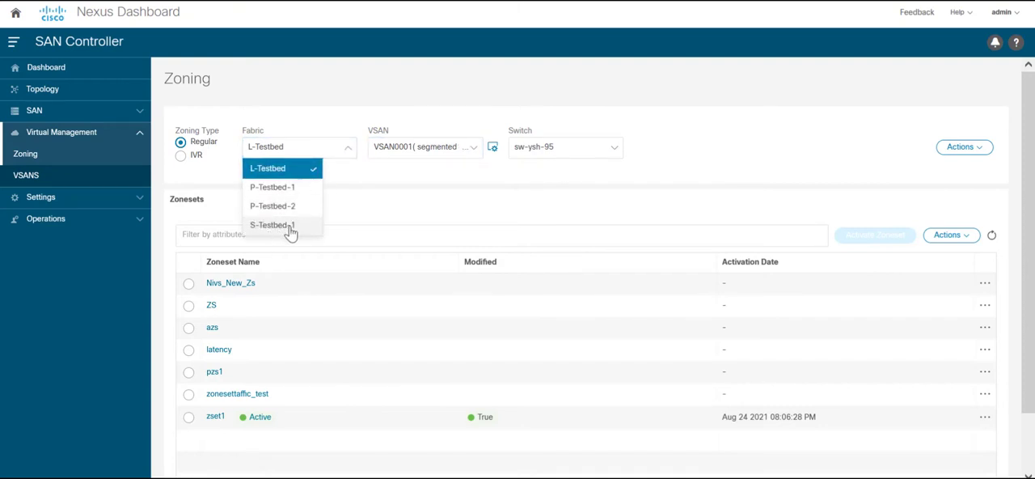
click(272, 225)
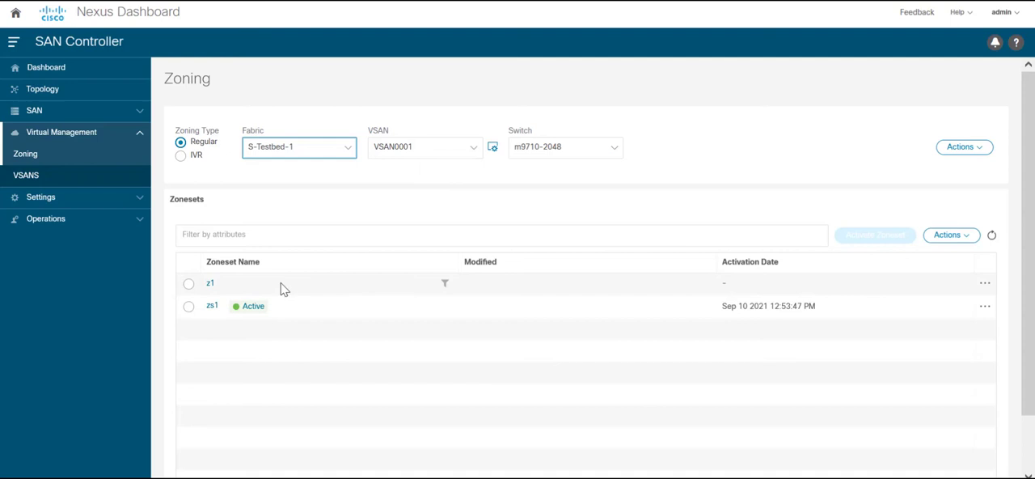
mouse_move(261, 288)
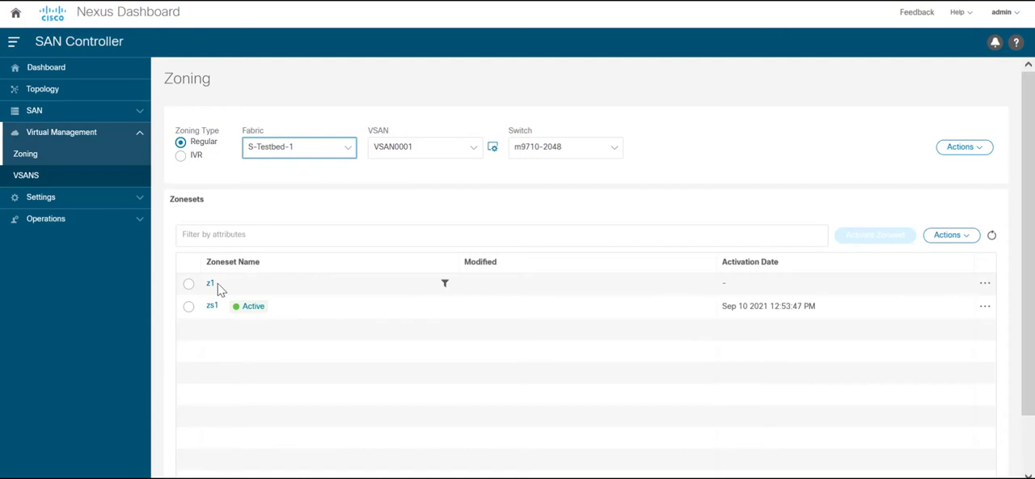
mouse_move(659, 207)
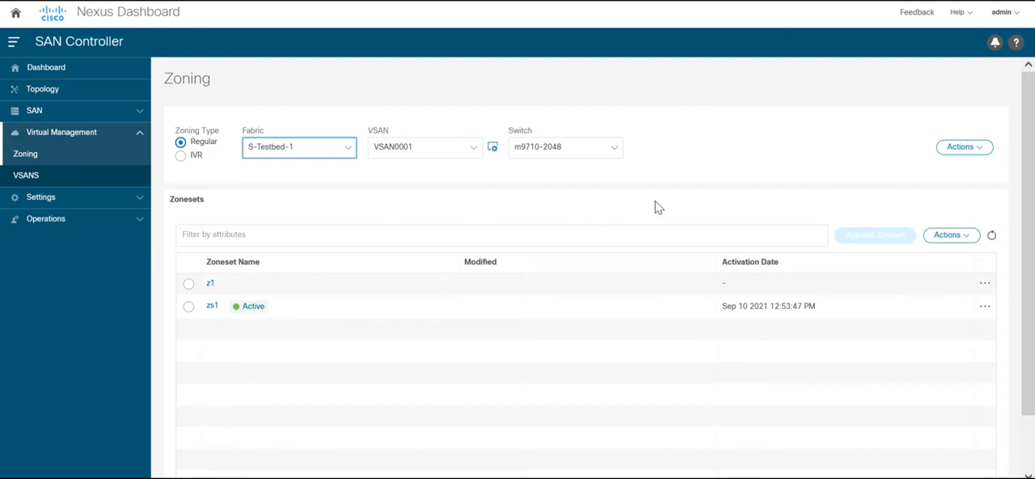
Step: Create zoneset New_Zoneset_1 via Actions and select it in the zoneset list
click(951, 234)
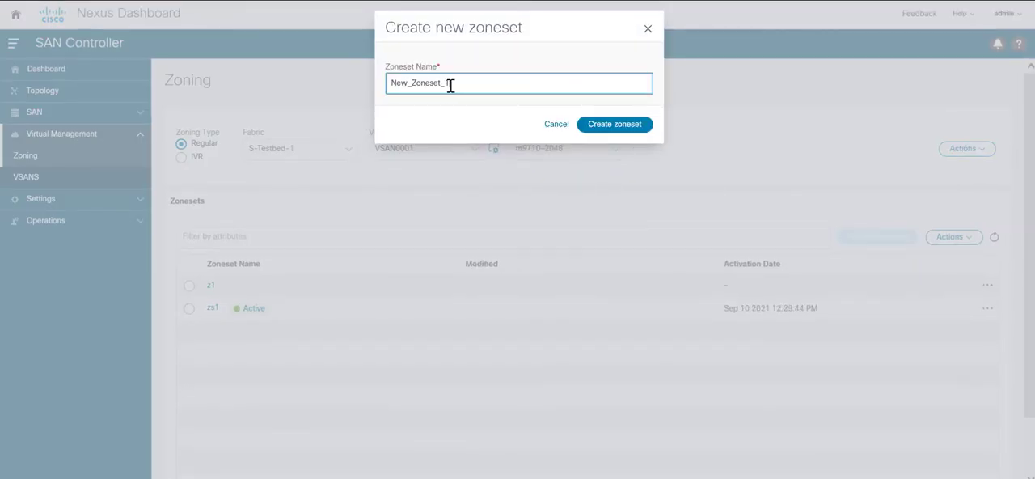
click(614, 123)
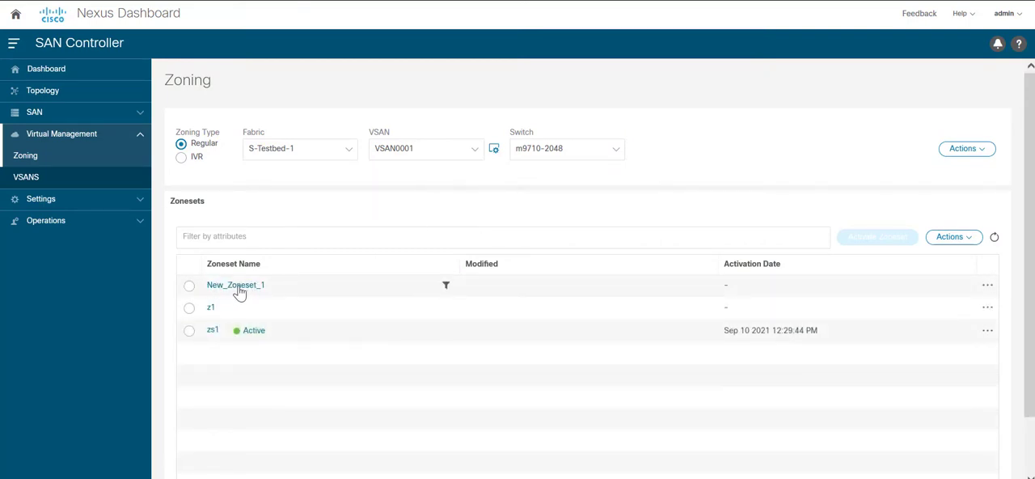
click(189, 285)
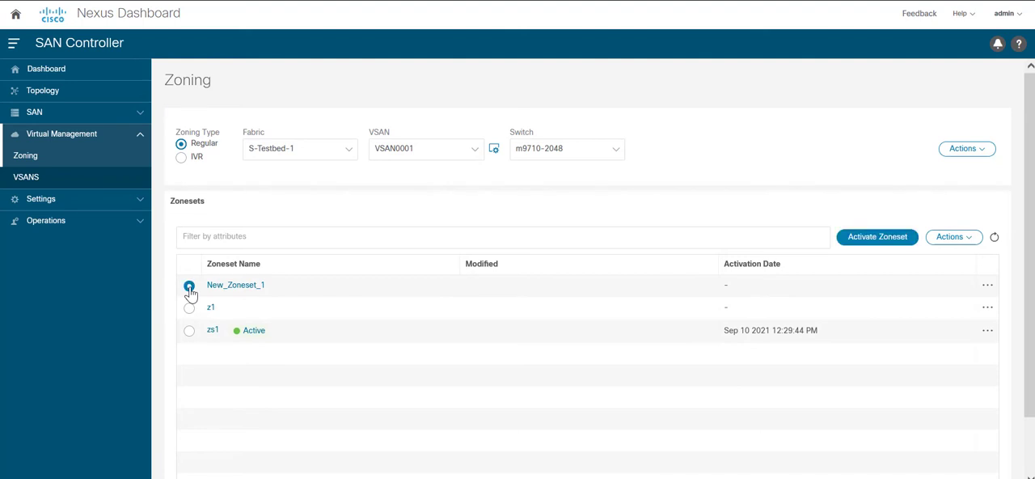
click(189, 285)
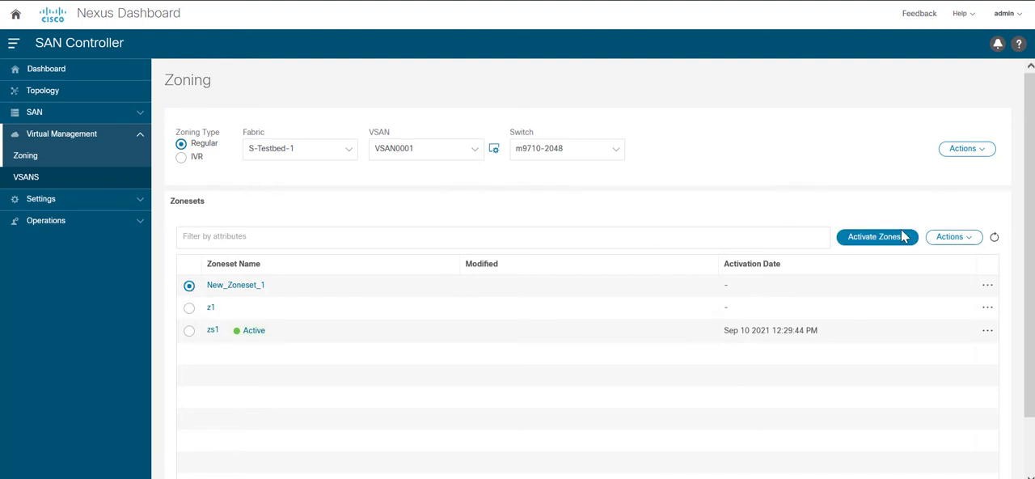
click(954, 237)
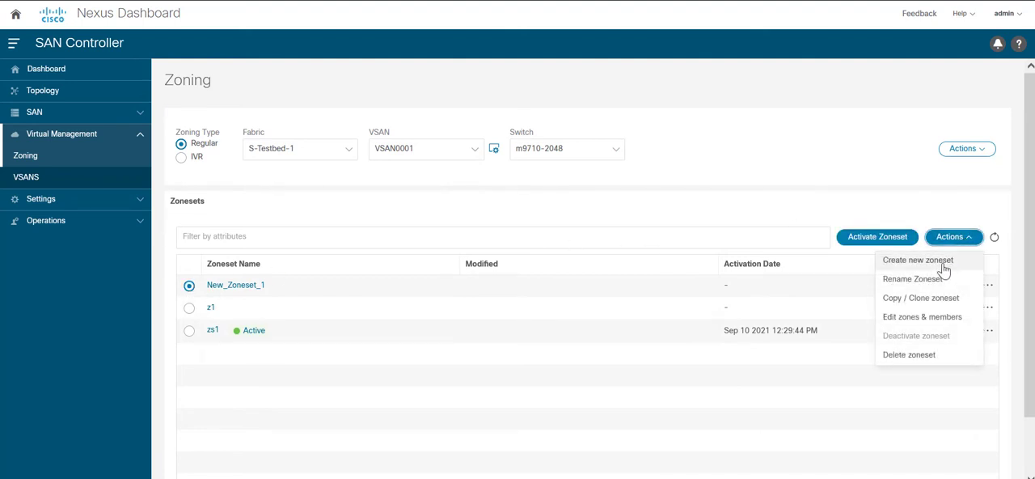
mouse_move(922, 317)
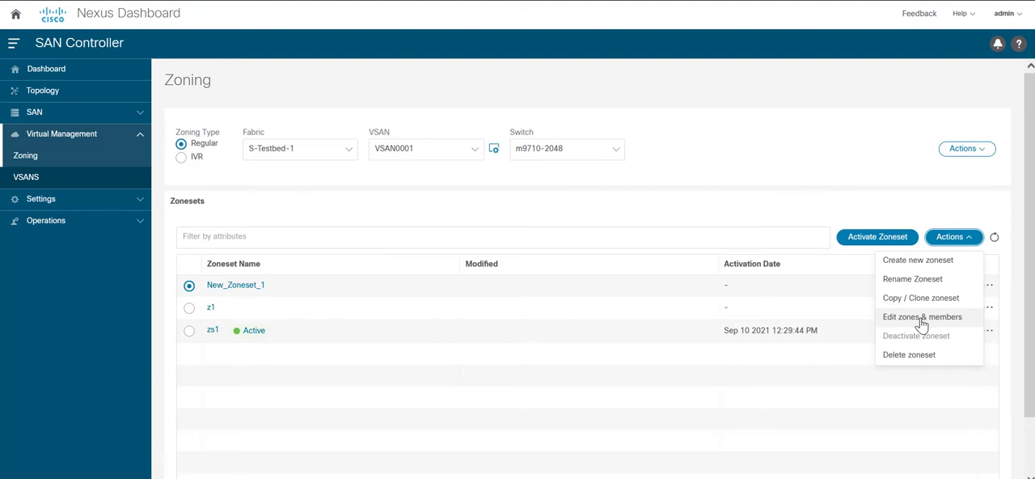
Step: Edit New_Zoneset_1's zones and create a new zone named New_Zone_1
click(922, 317)
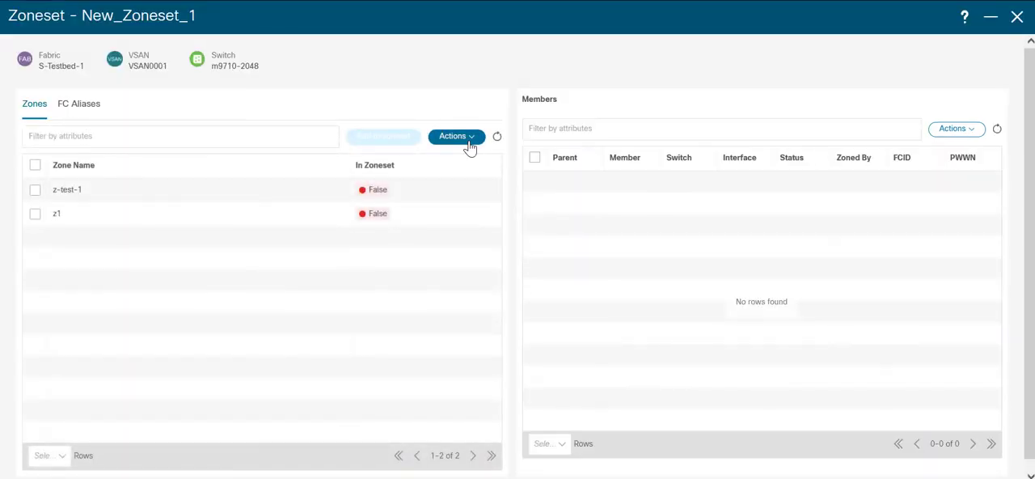
click(456, 135)
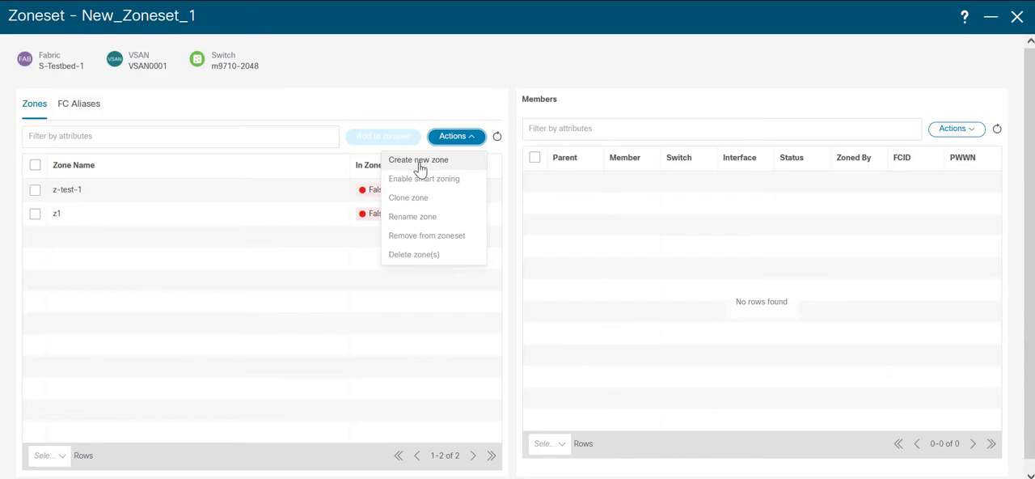
click(417, 159)
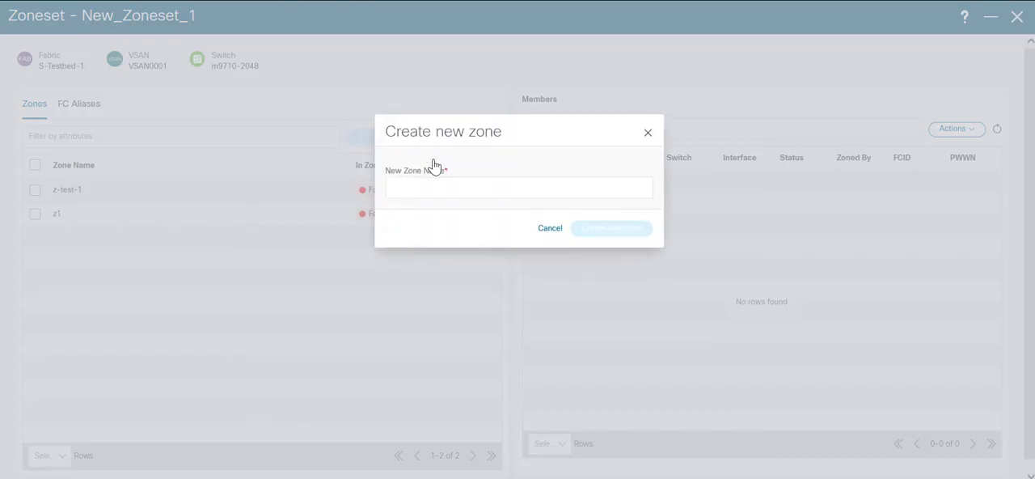
text(New_Zone_1)
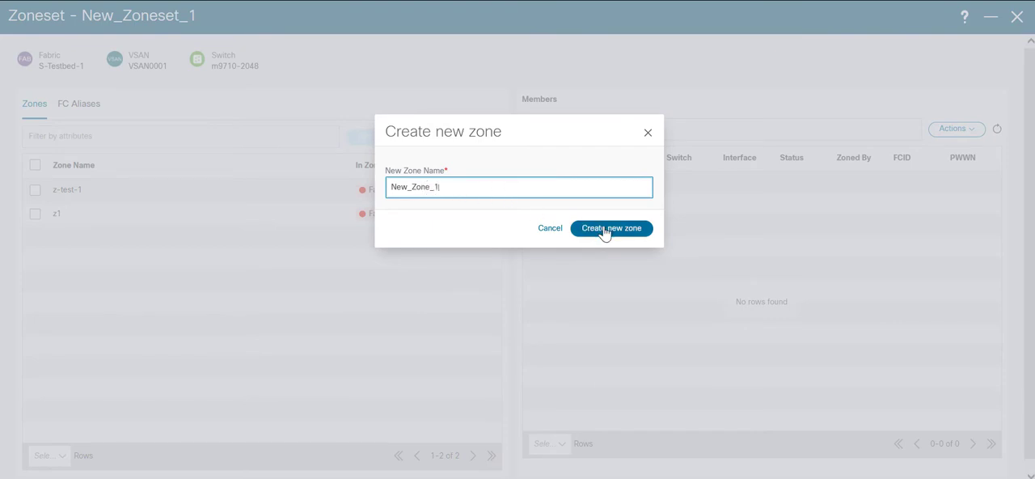
click(611, 227)
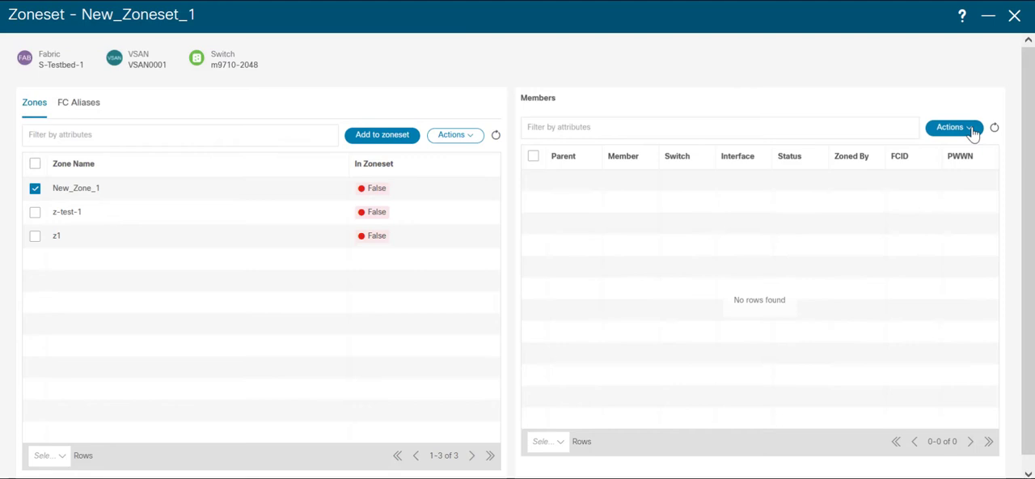
Step: Add existing host end ports on m9k-2046-11 fc9/31 and m9710-2048 fc2/22 as New_Zone_1 members
click(955, 126)
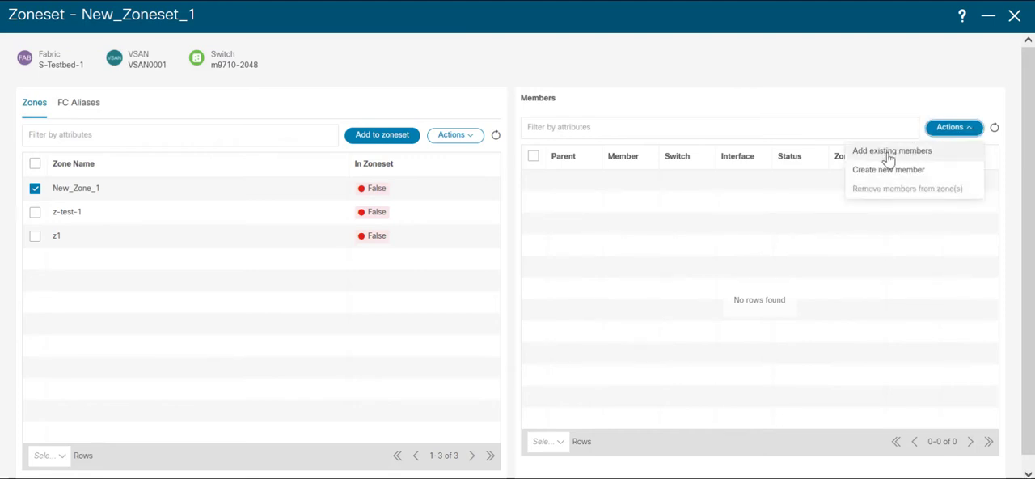
click(892, 152)
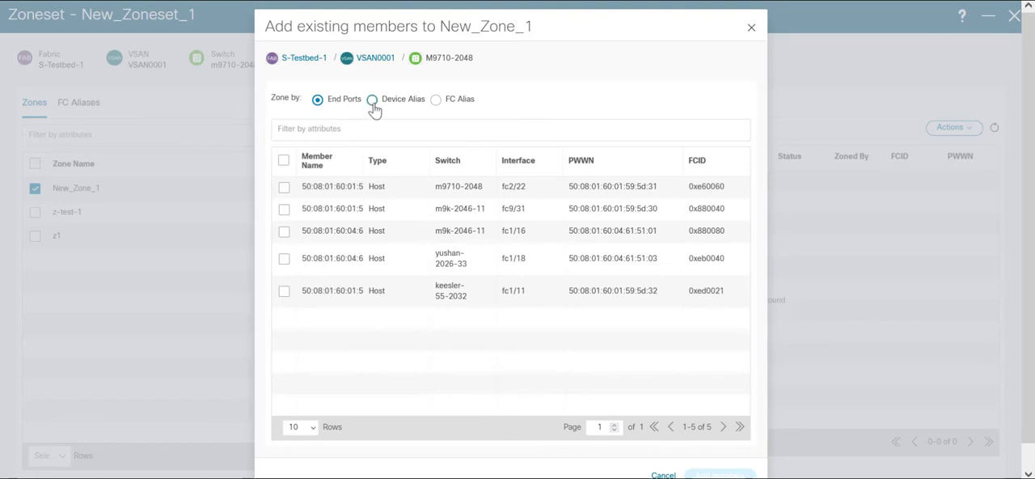
click(372, 99)
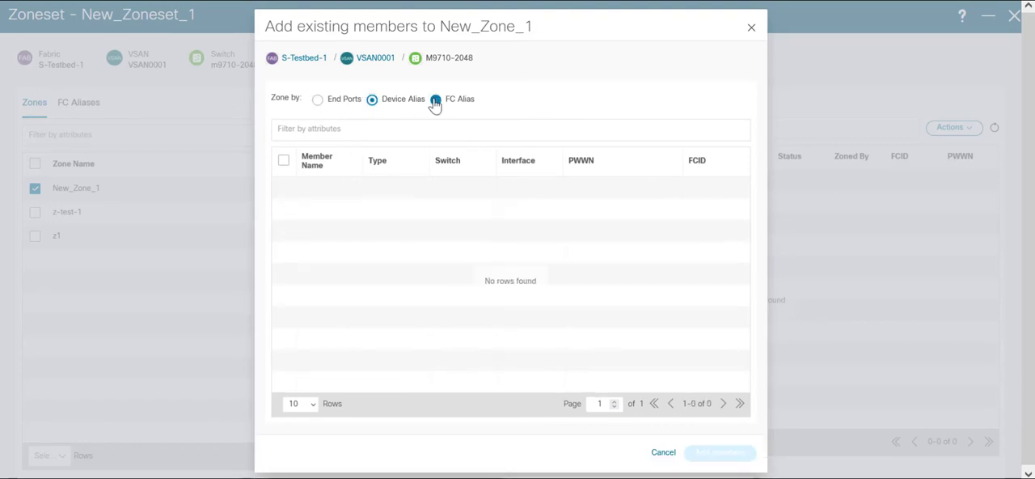
click(317, 98)
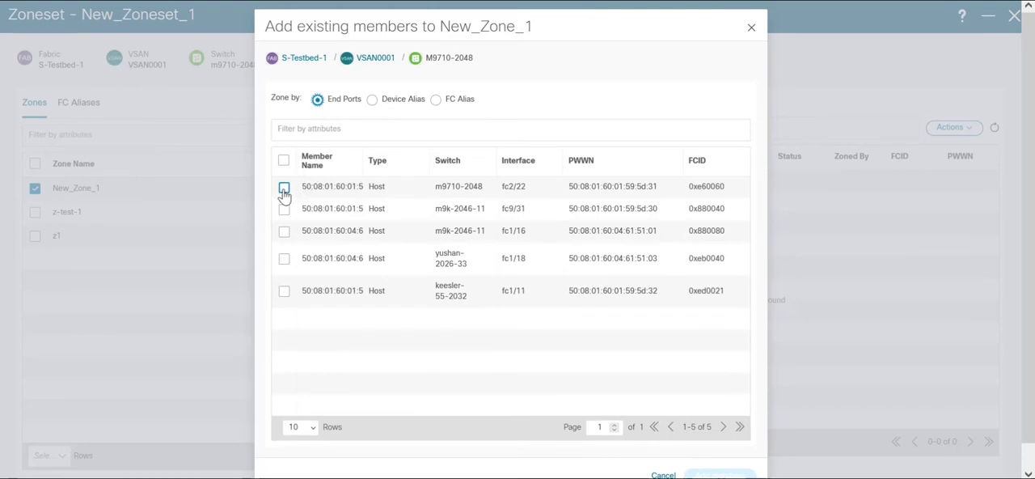
click(285, 186)
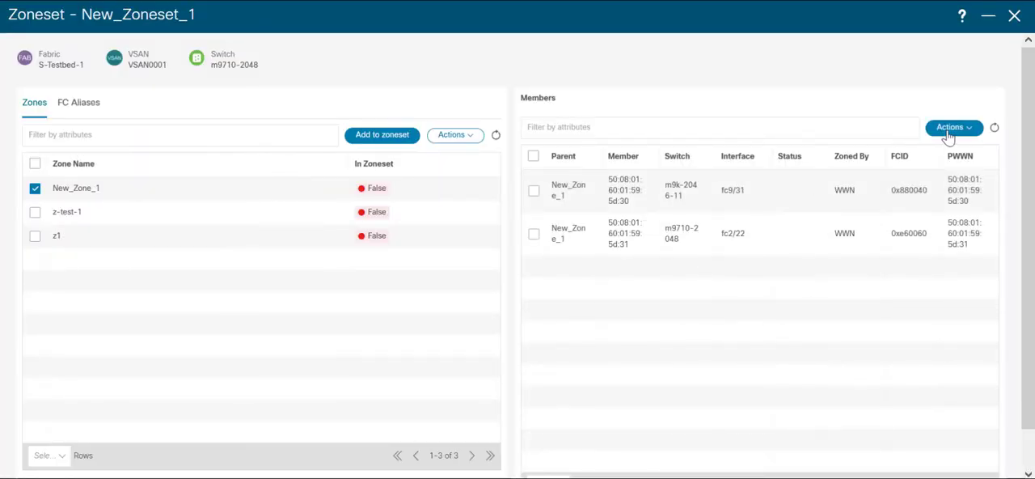
click(955, 127)
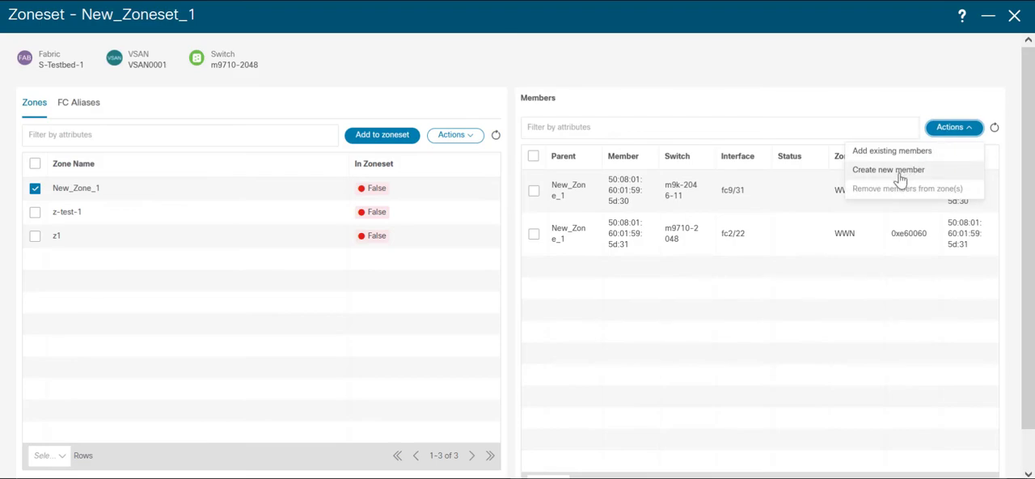
click(888, 169)
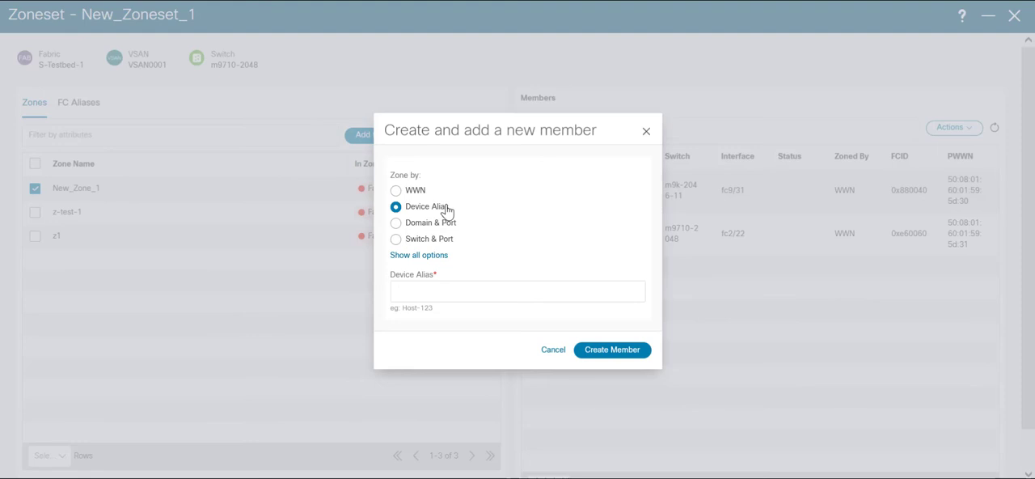
mouse_move(450, 246)
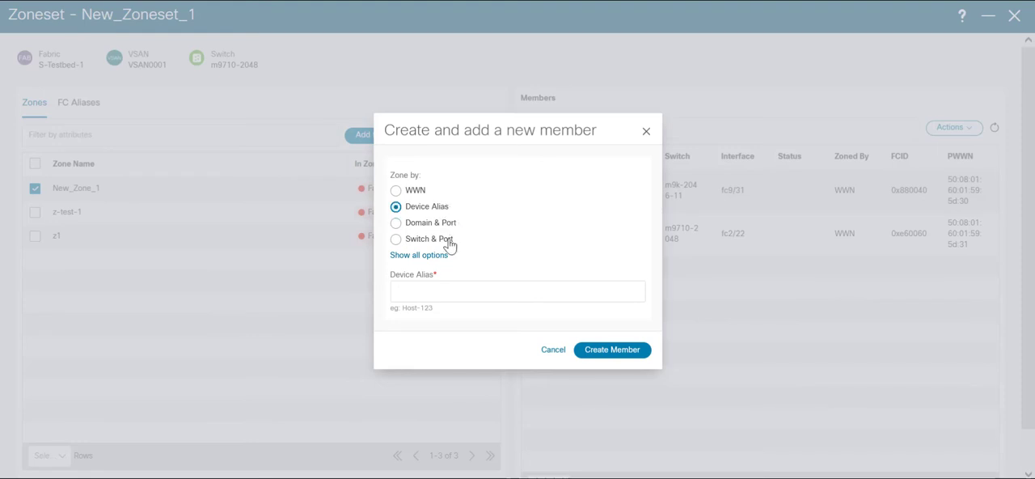
click(417, 256)
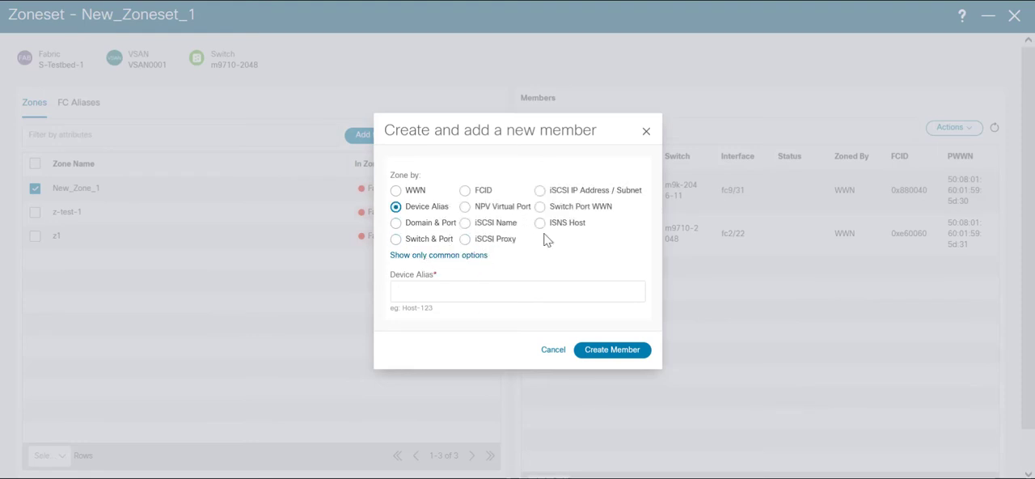
click(553, 349)
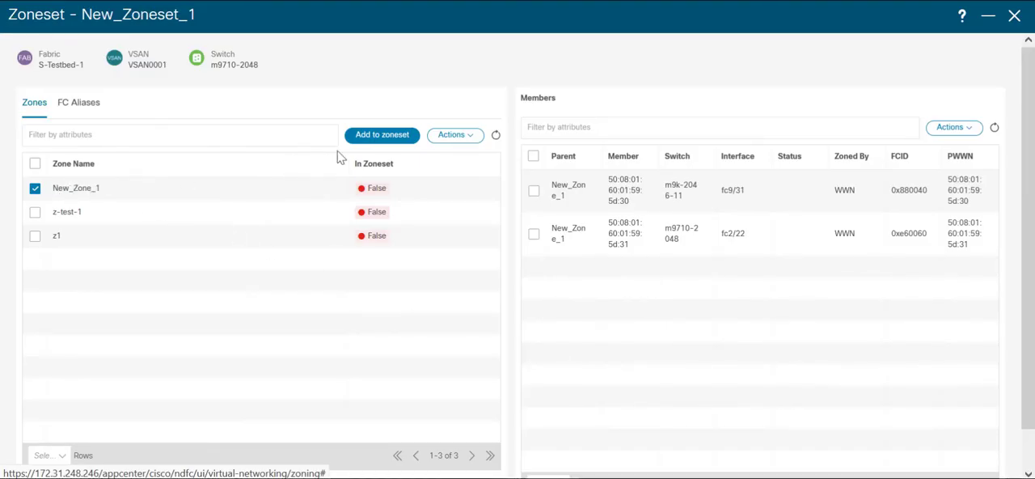
Step: Add New_Zone_1 to New_Zoneset_1 and close the zoneset editor
click(382, 134)
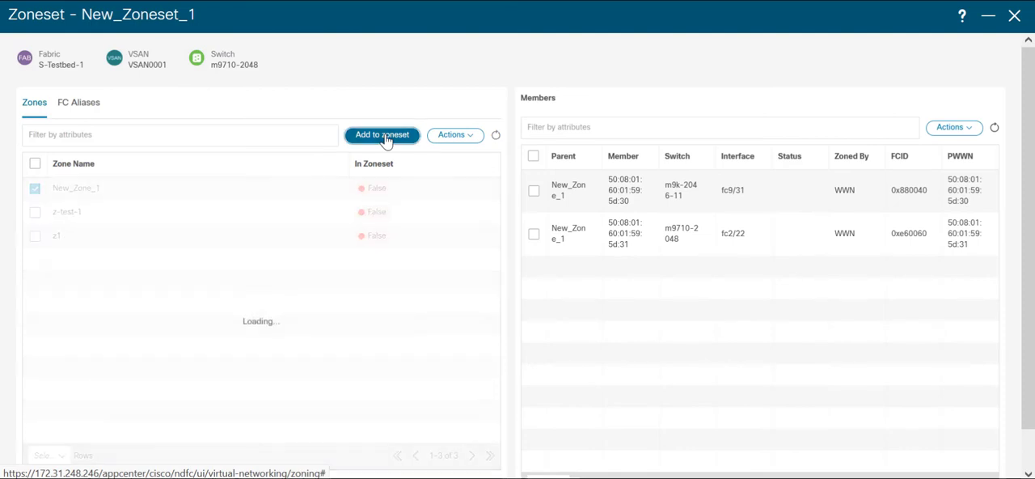
click(382, 135)
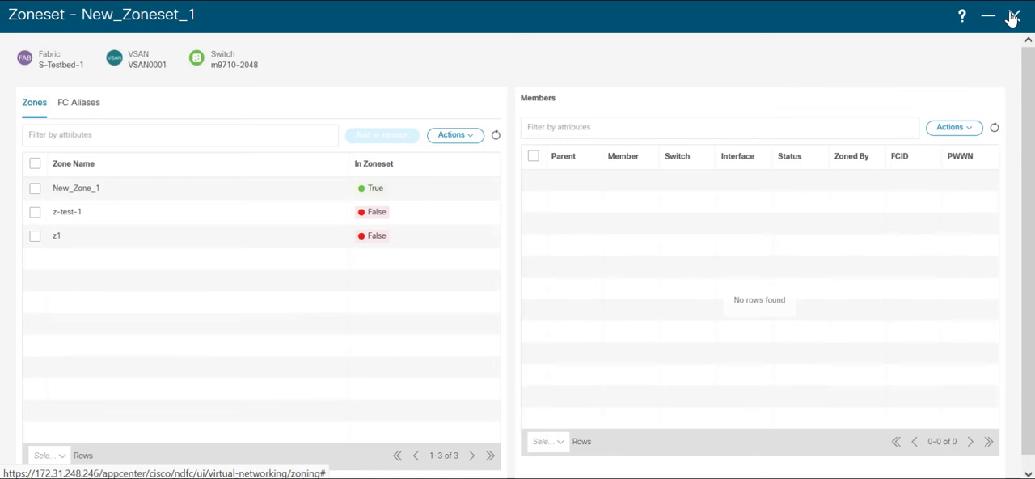
click(1012, 16)
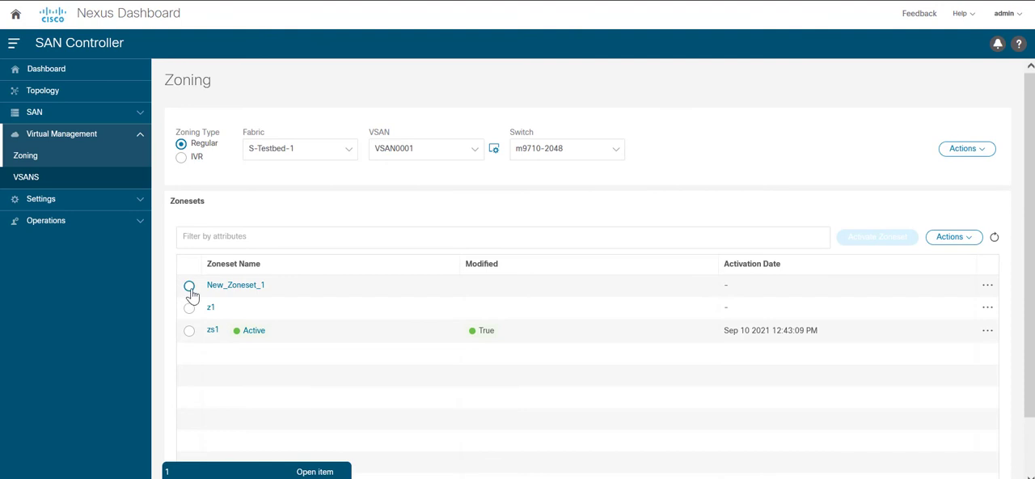
Step: Activate New_Zoneset_1 and confirm, so it shows Active with an activation date
click(189, 285)
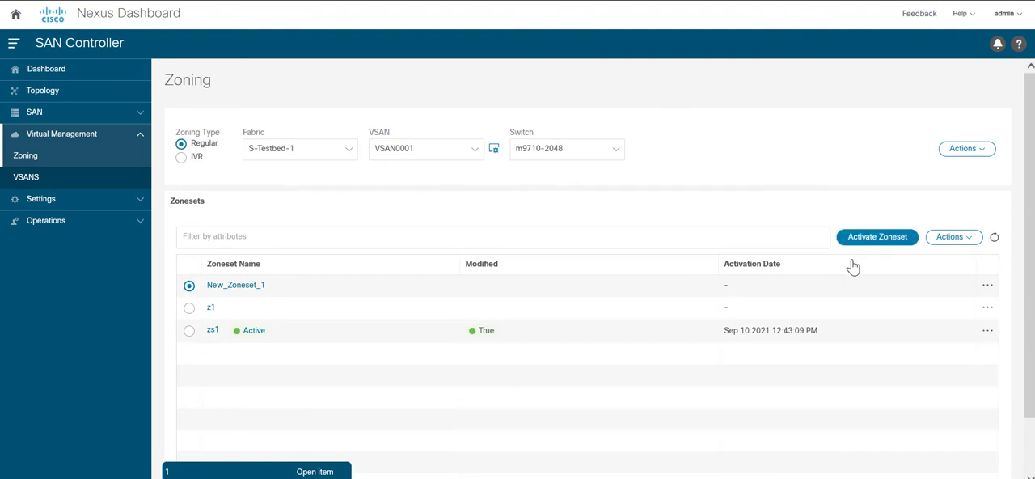
mouse_move(895, 253)
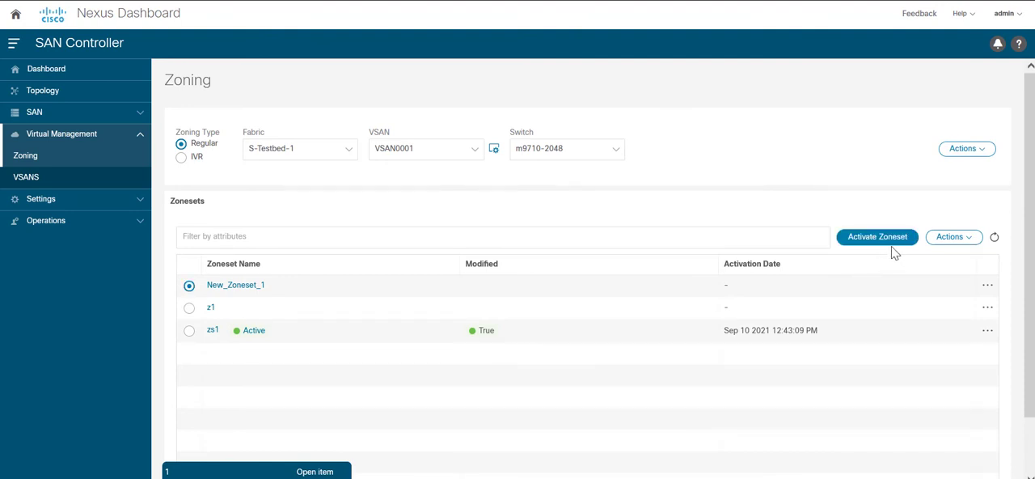
click(877, 236)
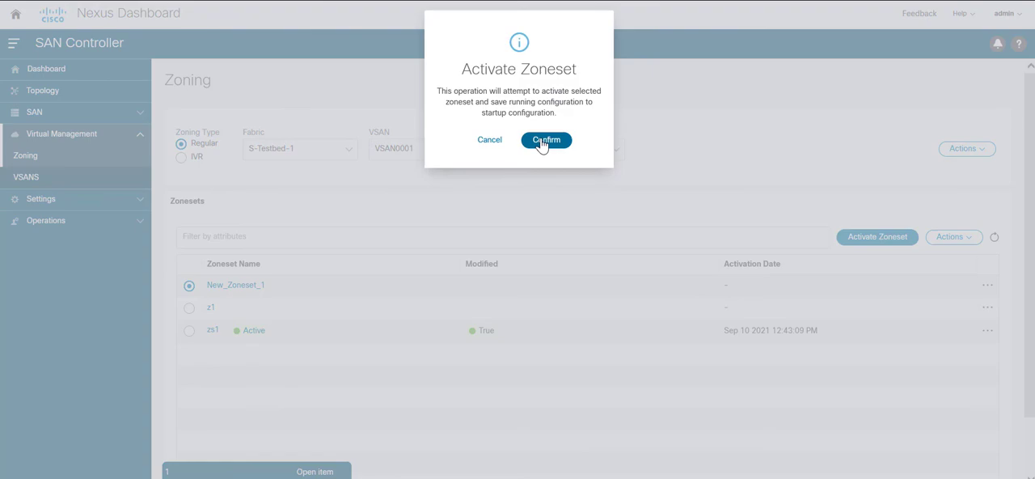
click(546, 140)
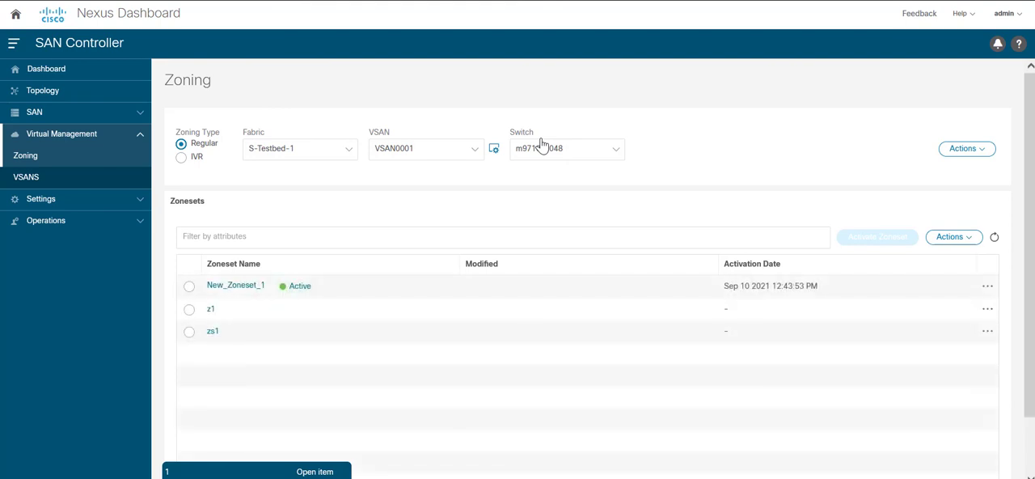
mouse_move(249, 265)
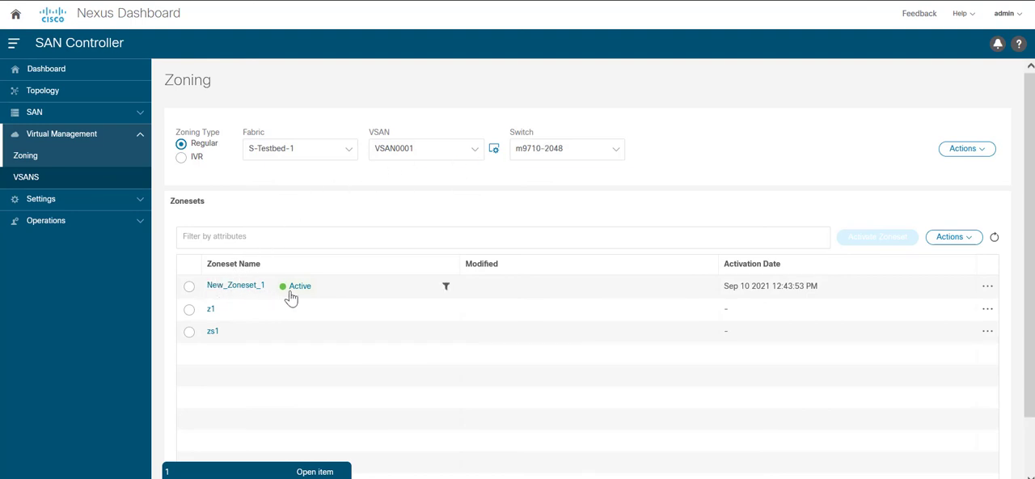
mouse_move(304, 295)
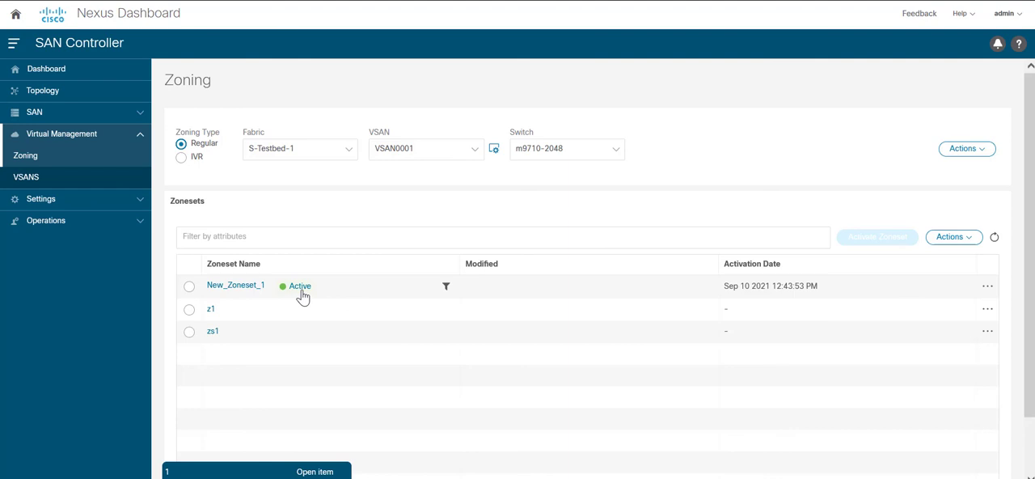
click(236, 285)
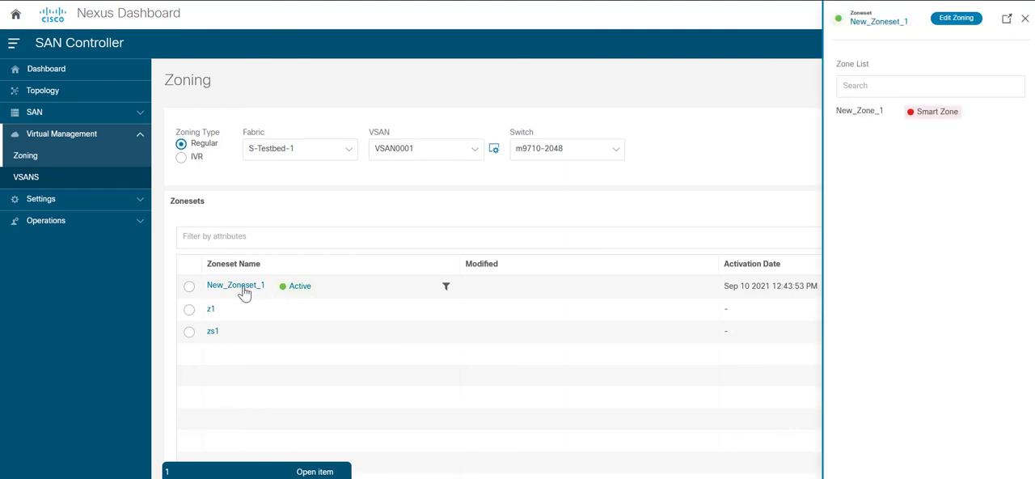
mouse_move(929, 110)
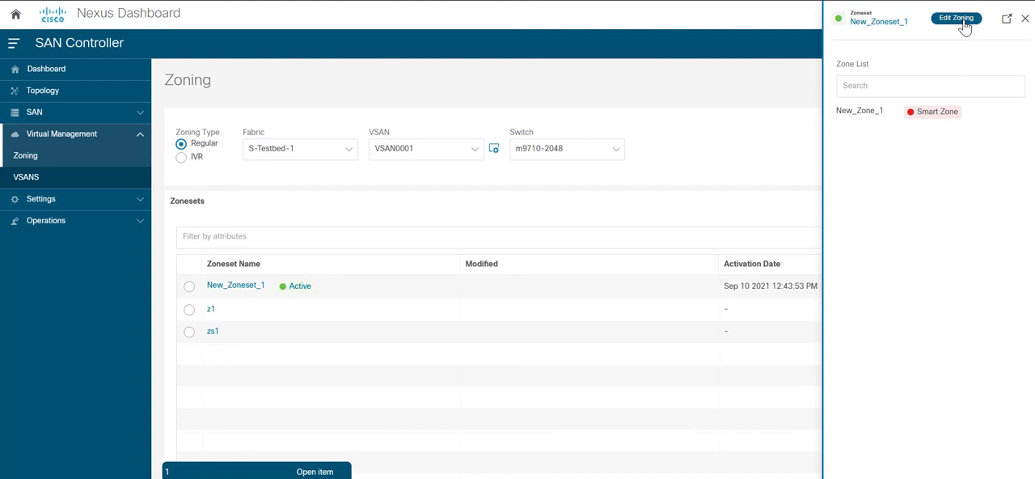
click(957, 18)
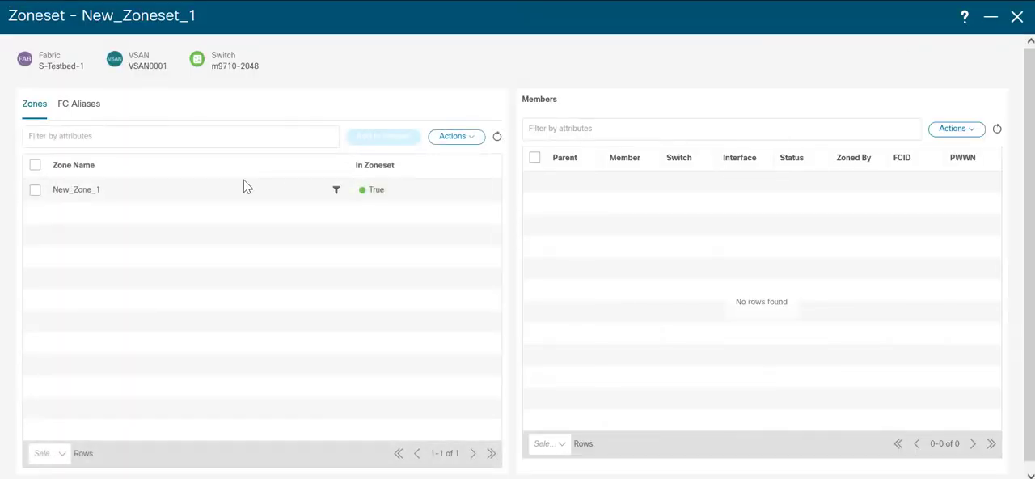
click(36, 189)
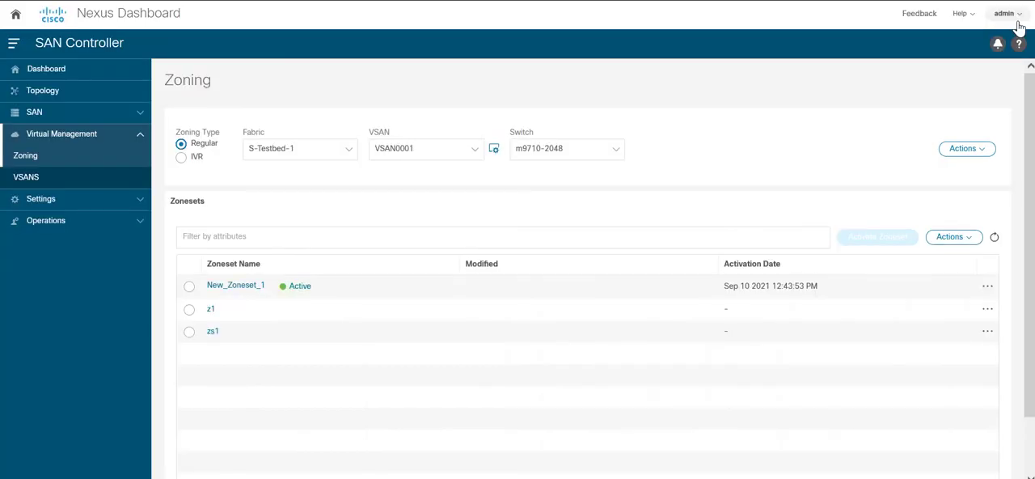
mouse_move(294, 267)
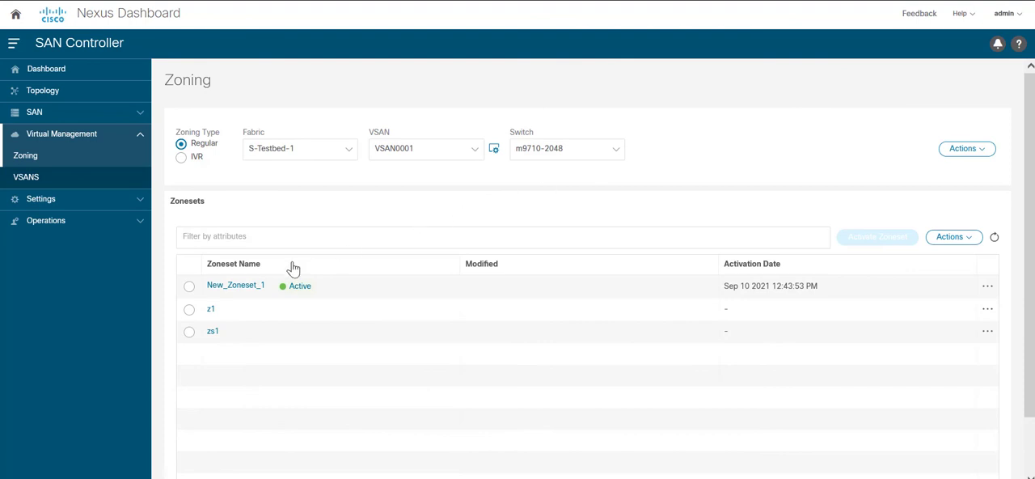
Step: Select New_Zoneset_1 and bring up its Actions list of zoneset operations
click(188, 287)
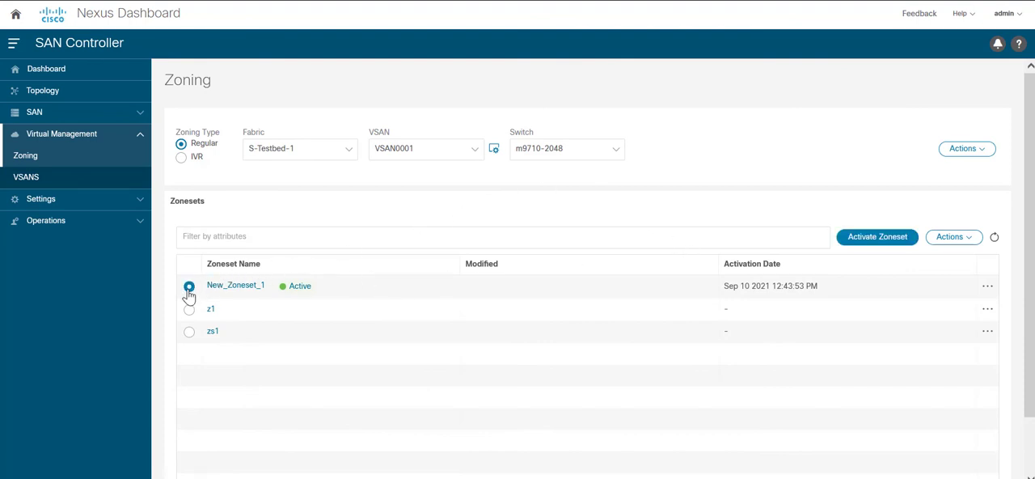
click(953, 236)
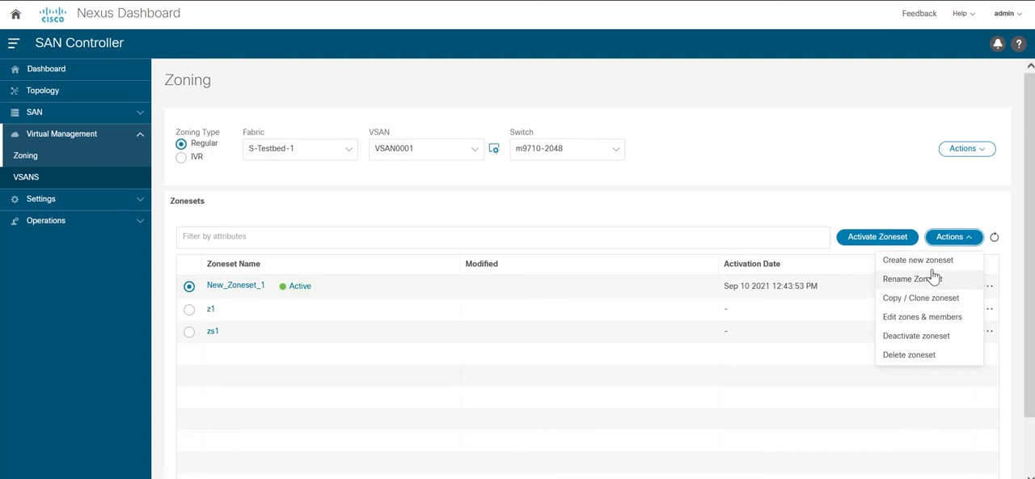
mouse_move(926, 354)
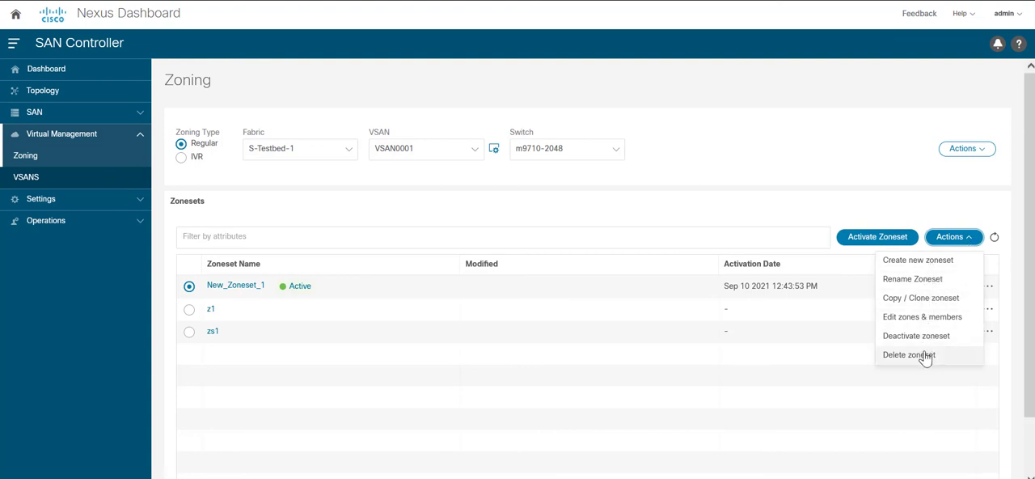
mouse_move(946, 272)
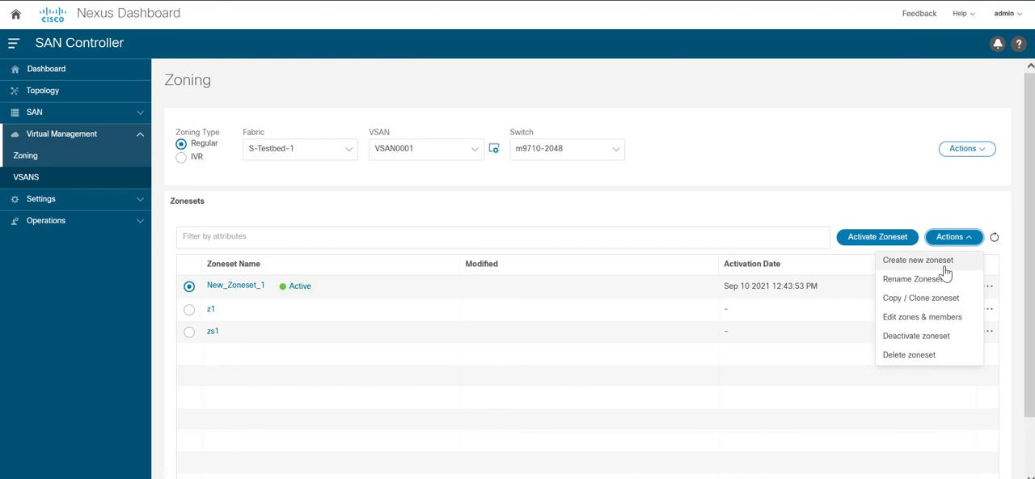